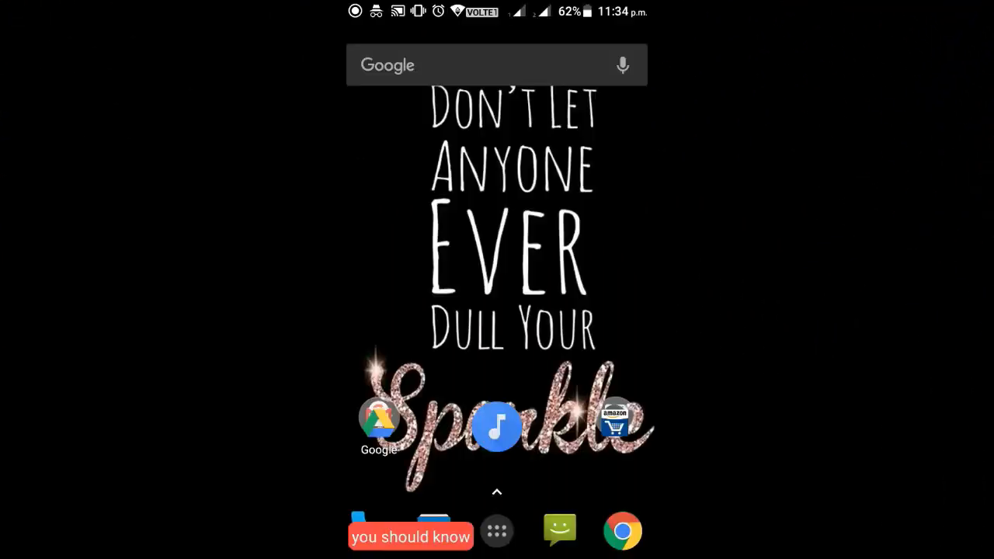
Launch Play Store from the Google folder and search for "parallel space".
left_click(379, 425)
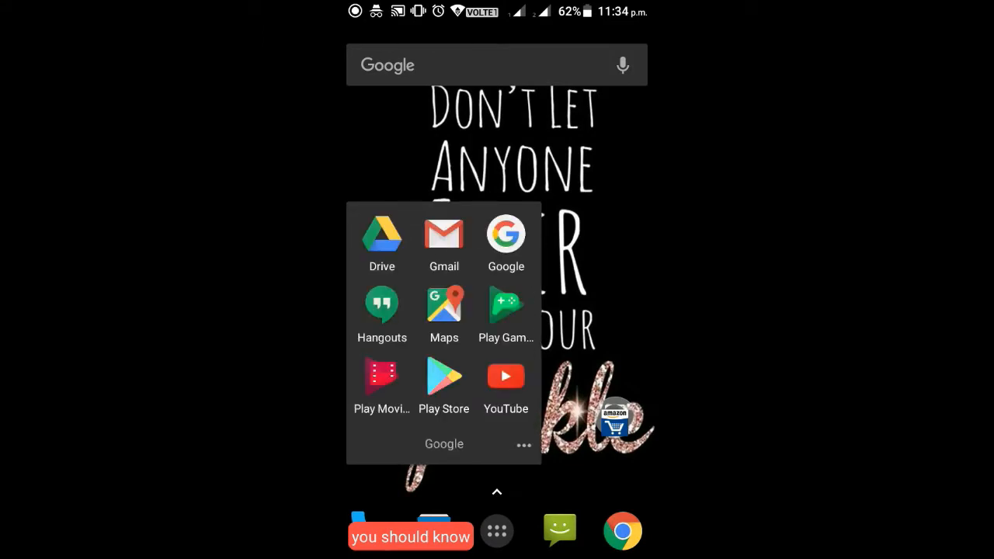
left_click(444, 377)
type("para")
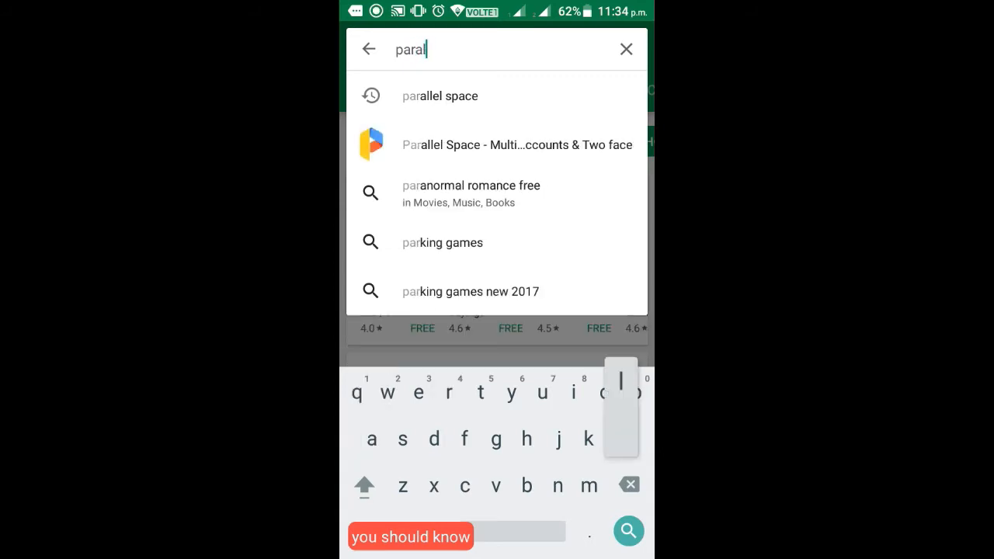
type("lel")
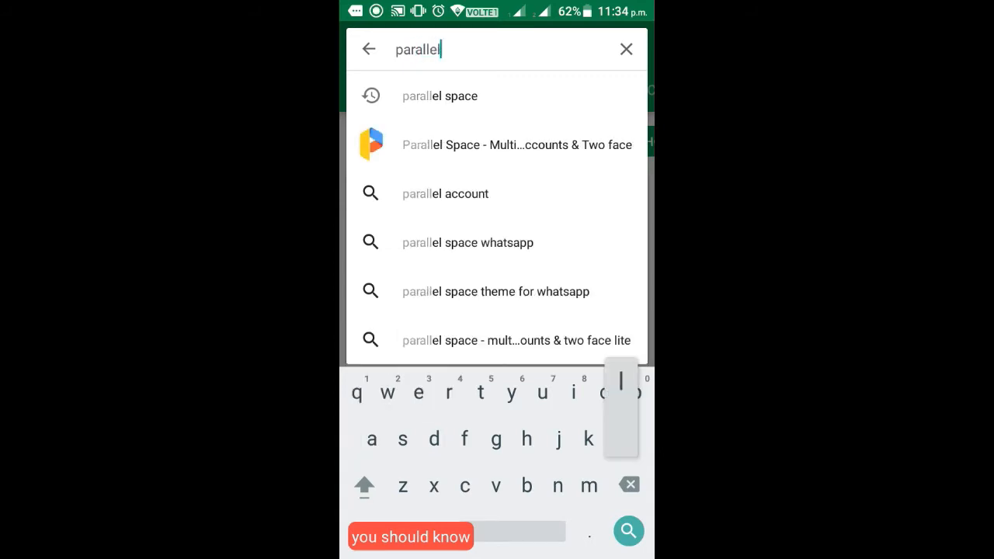
type("space")
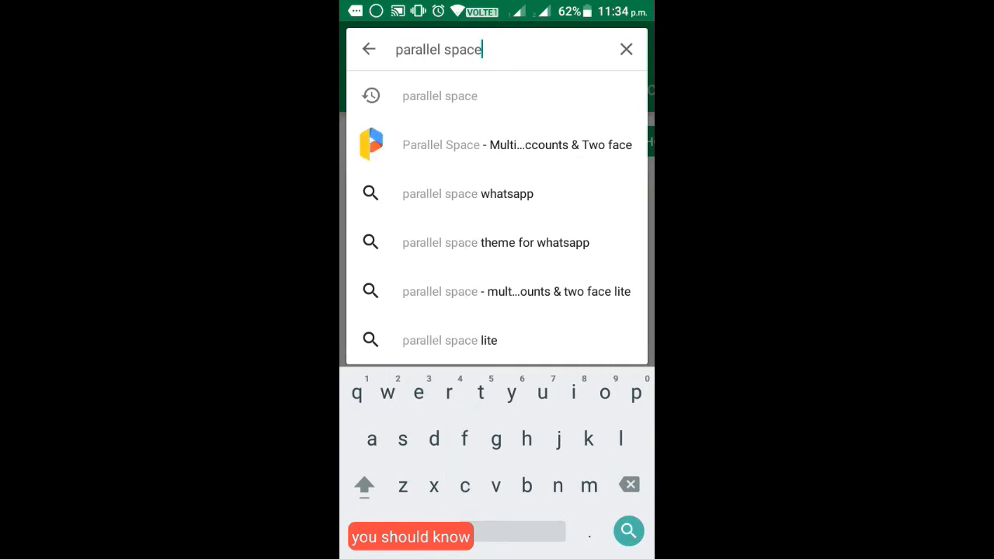
left_click(628, 531)
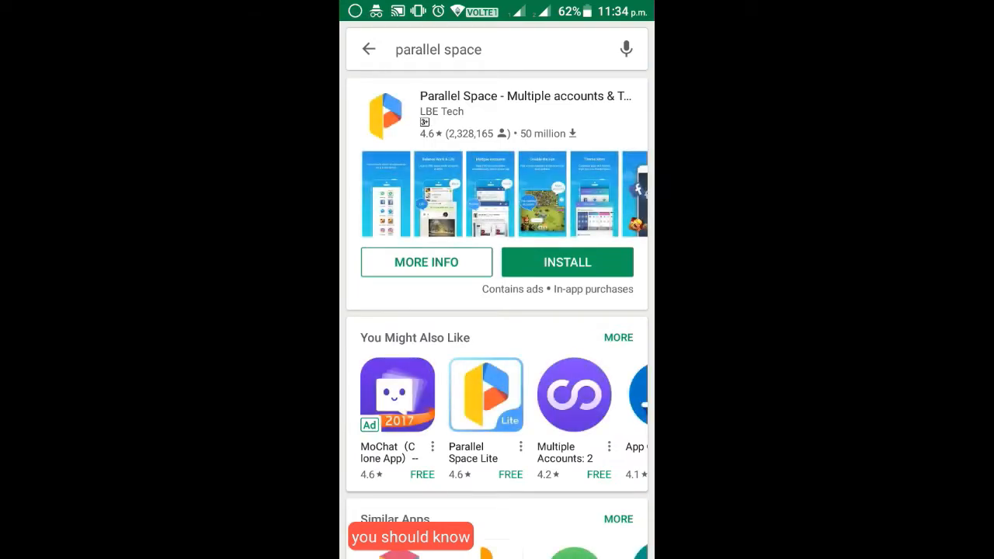
Install Parallel Space, accepting its requested permissions, and browse its listing page while it downloads.
left_click(567, 261)
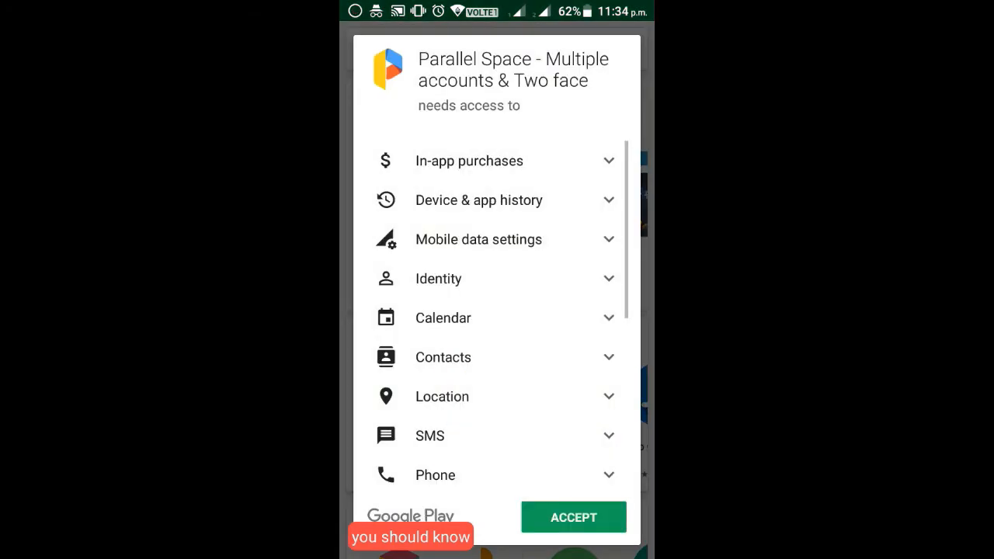
left_click(573, 517)
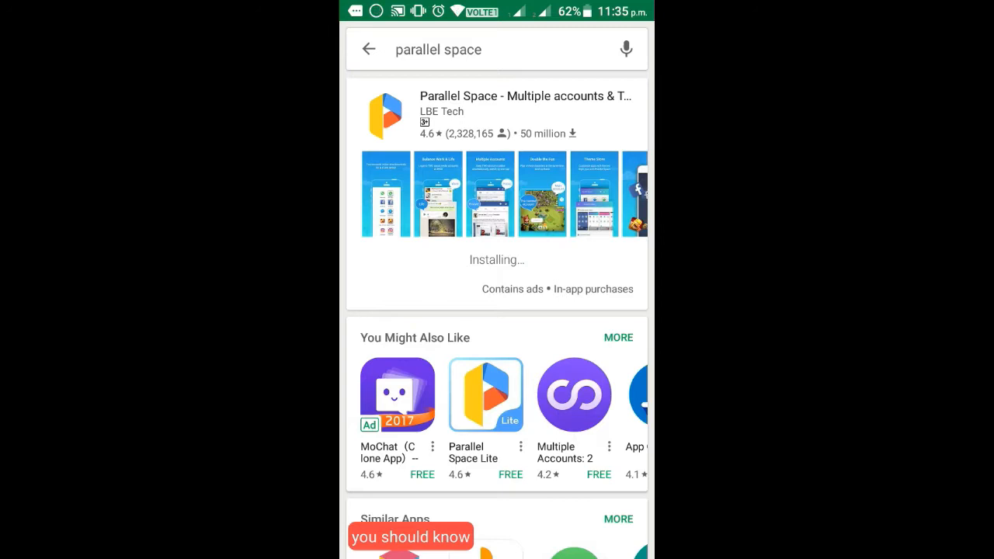
scroll("down", 3)
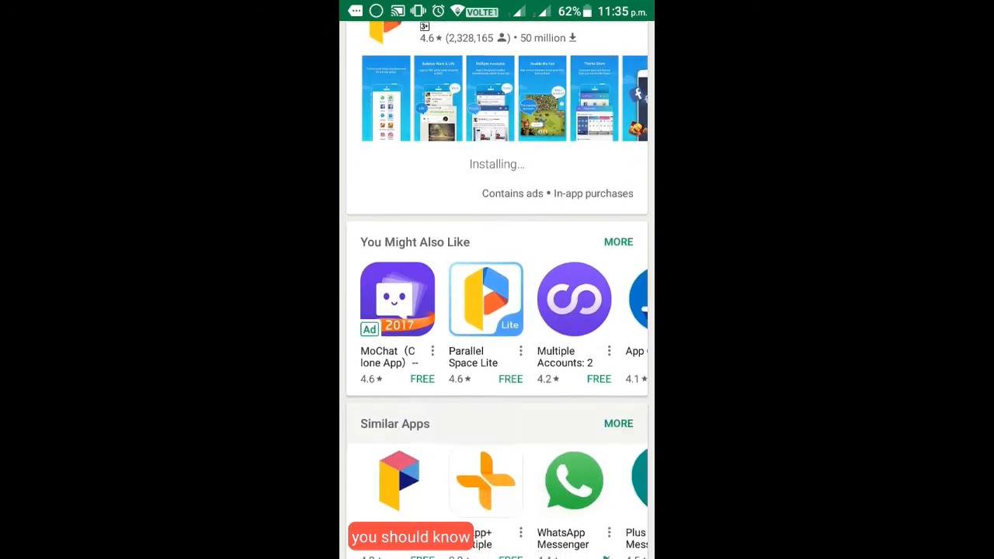
scroll("down", 3)
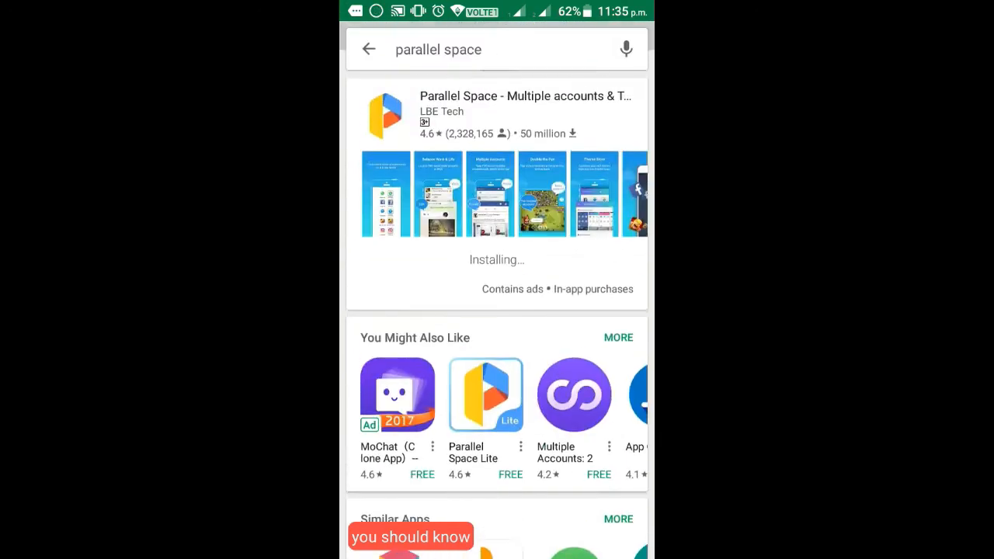
scroll("left", 3)
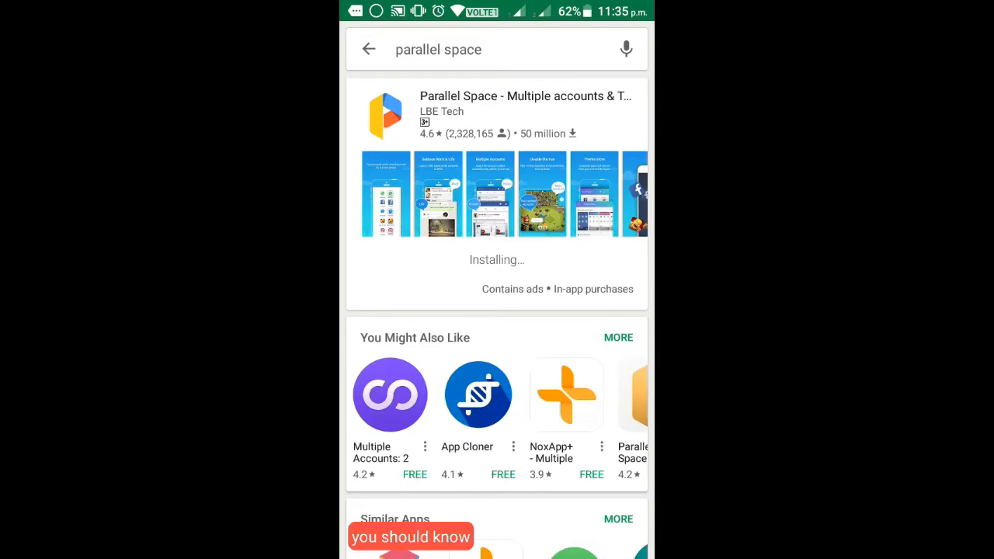
scroll("left", 3)
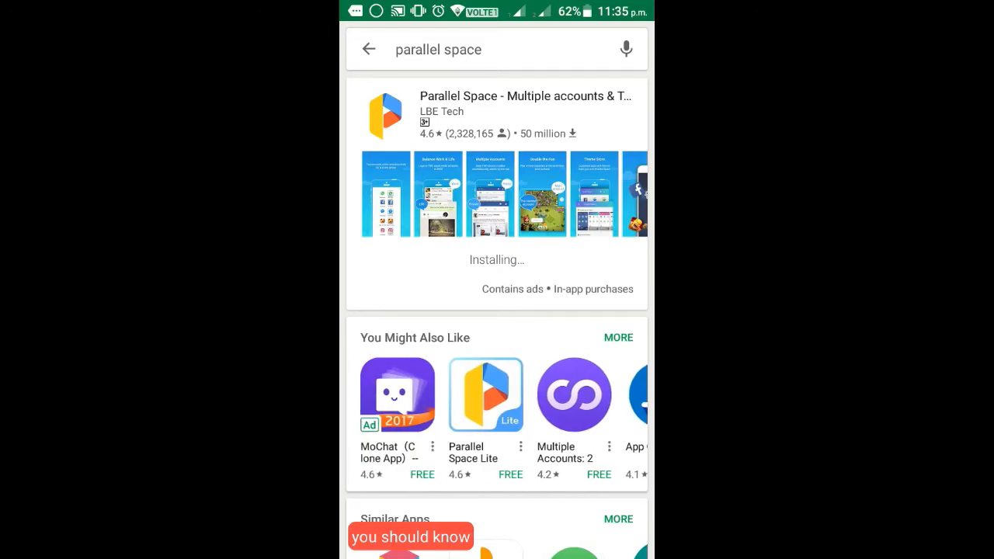
scroll("up", 3)
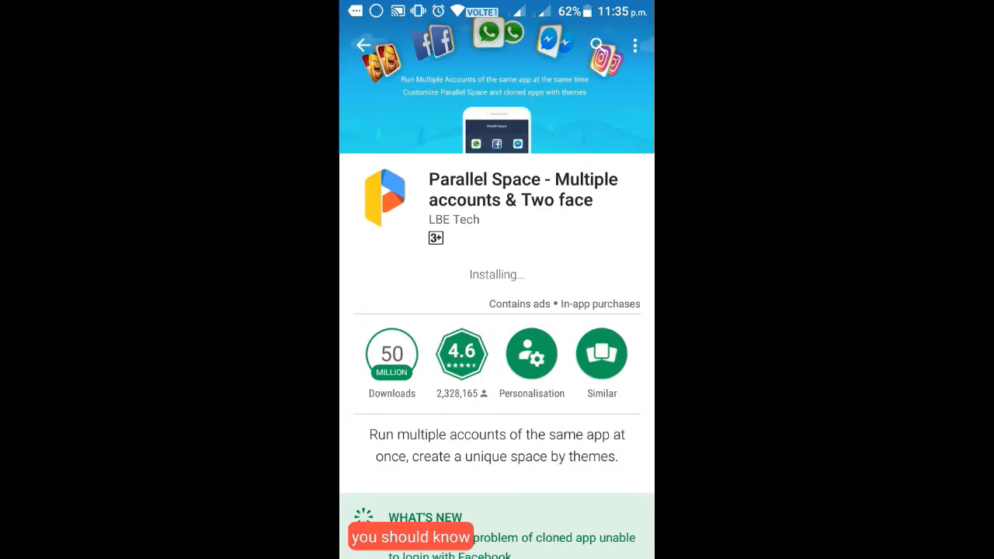
Open the installed Parallel Space and swipe through its intro slides until it starts building.
scroll("down", 3)
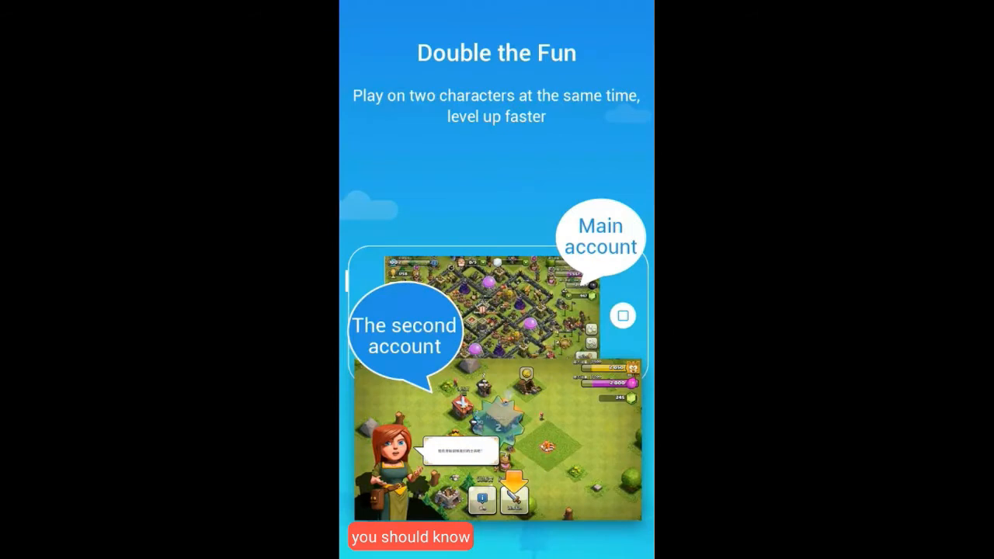
scroll("left", 3)
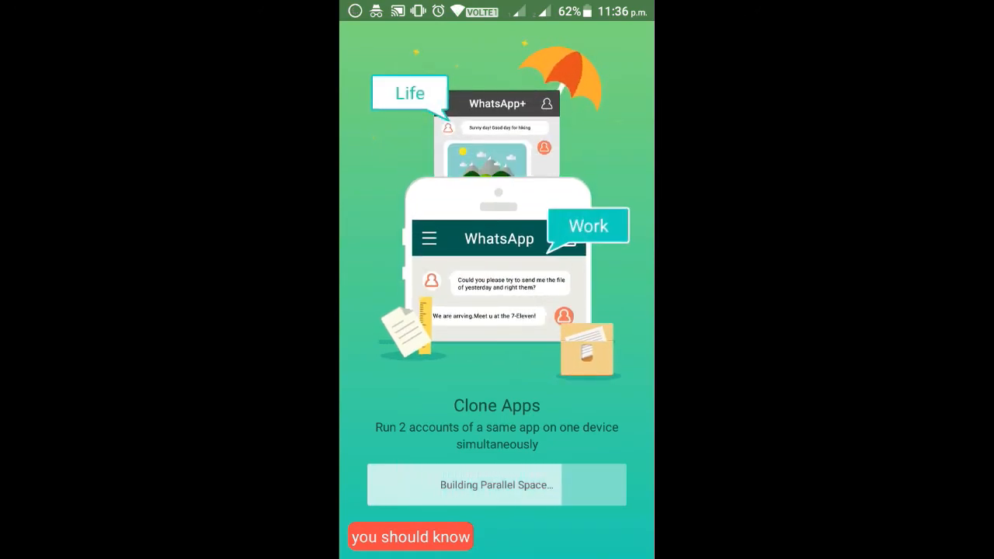
Finish the intro with START and add apps from the Clone apps list so Chrome appears cloned.
scroll("left", 3)
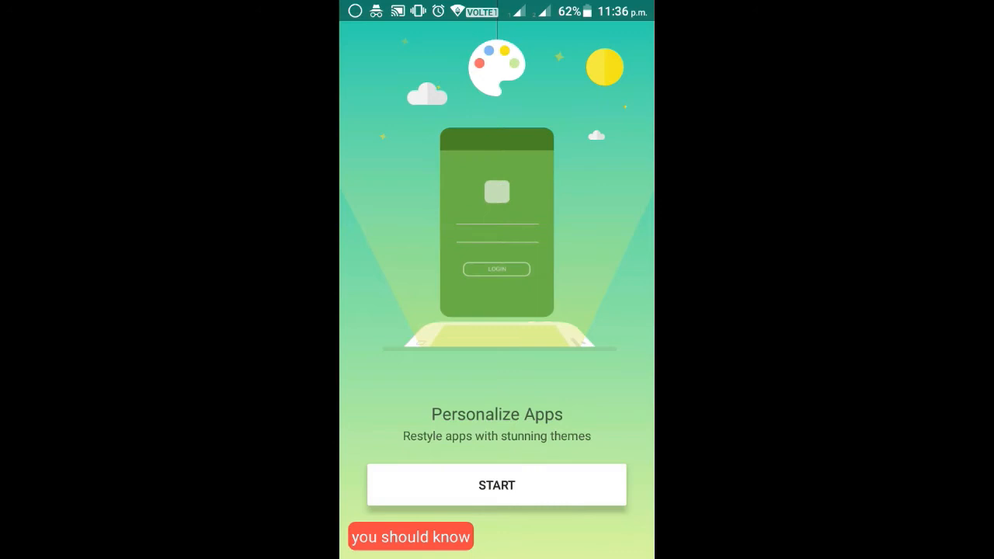
left_click(497, 485)
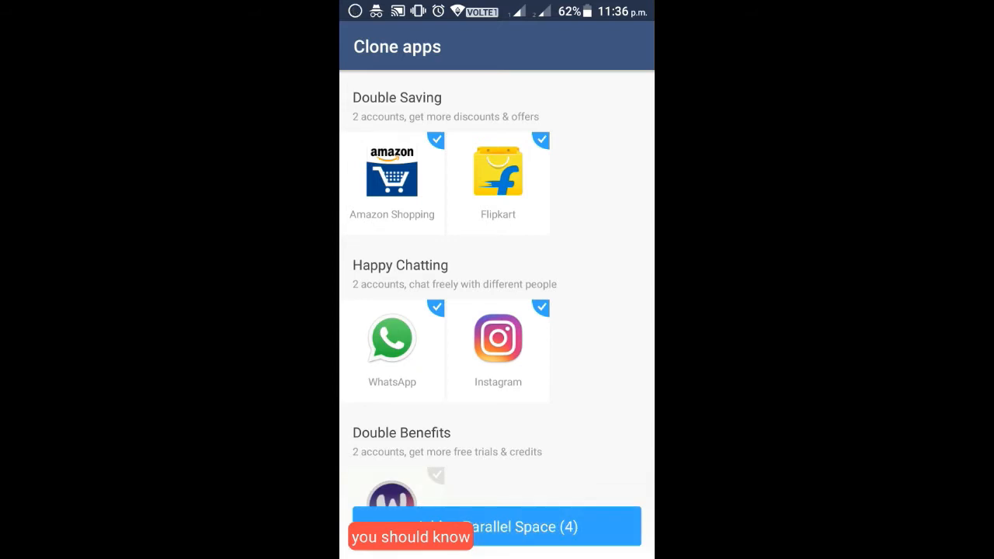
scroll("down", 3)
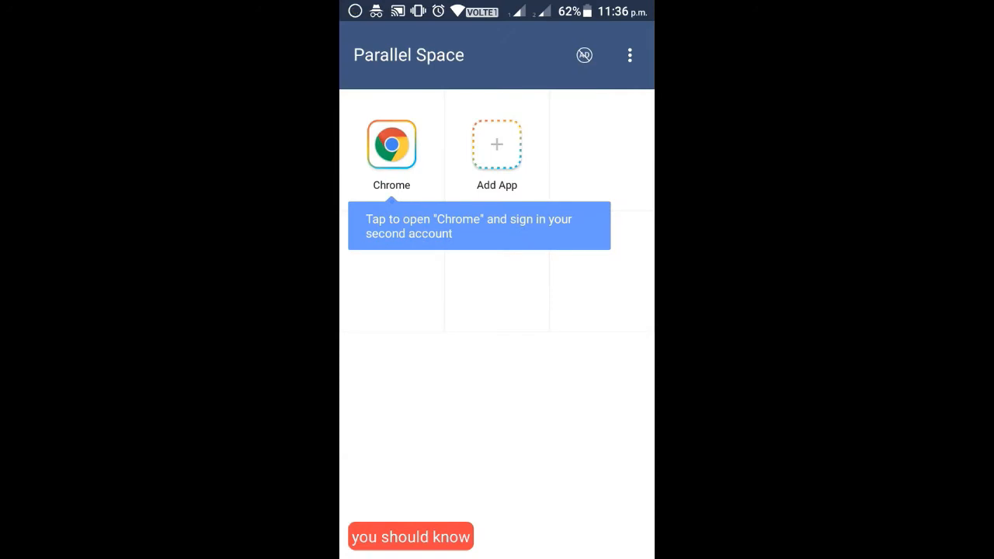
Launch the cloned Chrome, accept its terms, pass Data Saver and the sign-in screen.
left_click(392, 146)
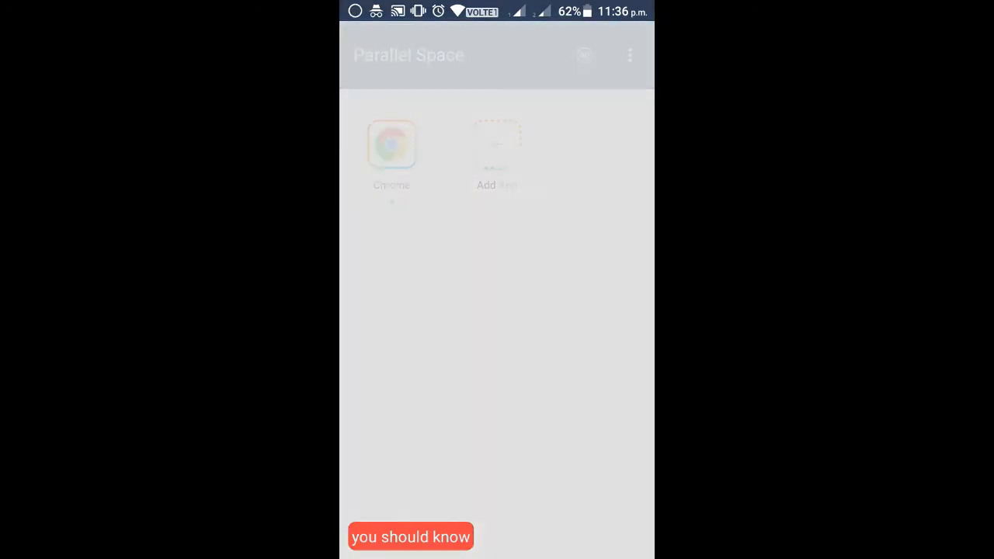
left_click(391, 145)
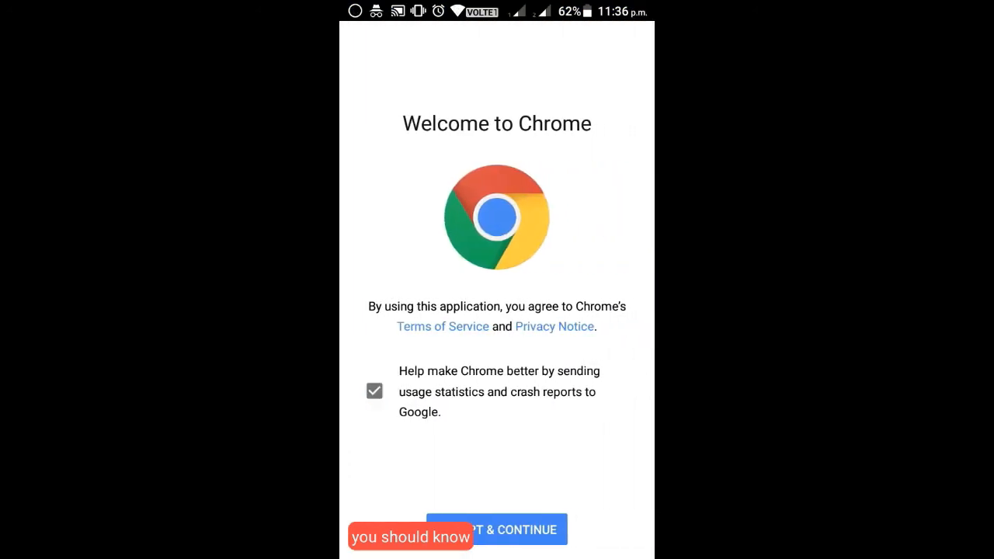
left_click(497, 530)
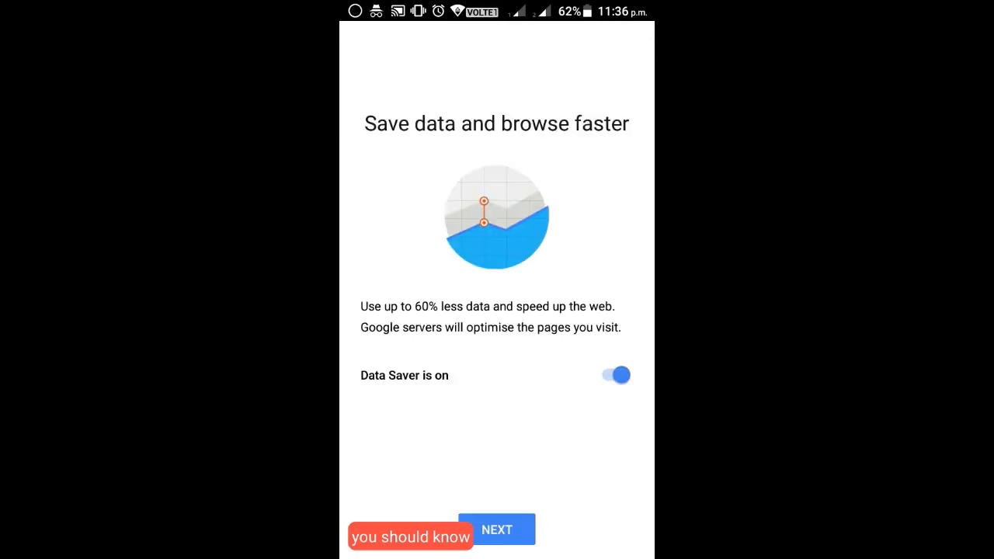
left_click(497, 529)
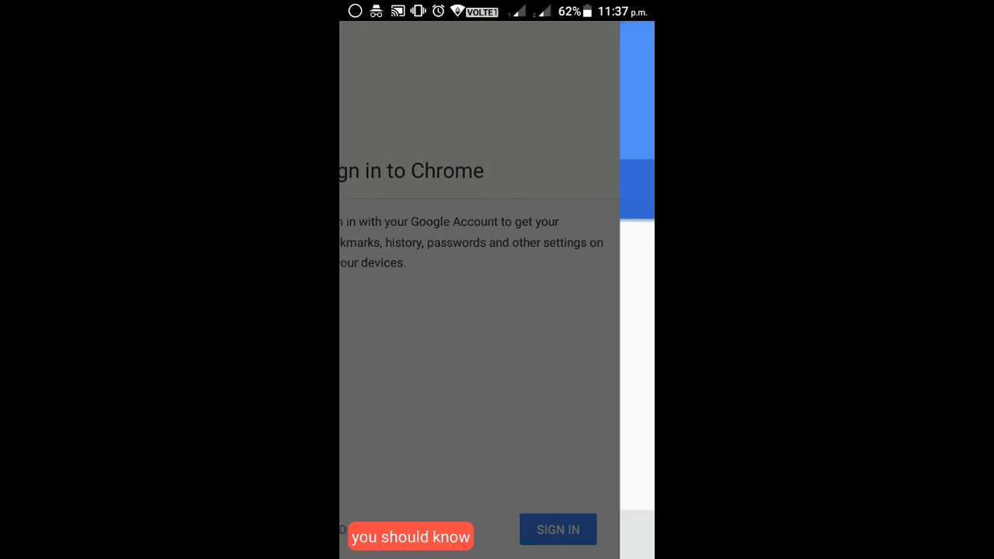
left_click(557, 528)
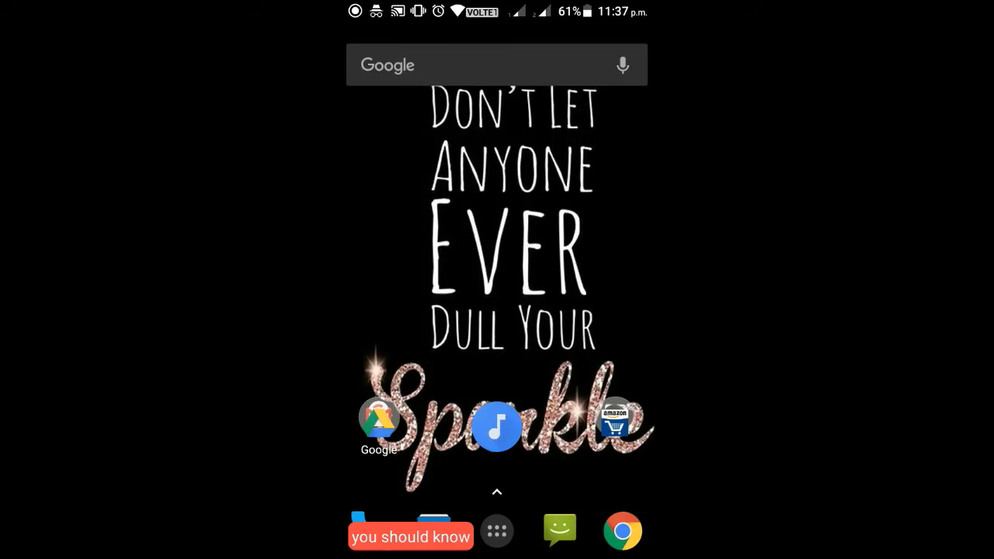
Relaunch Parallel Space from the app drawer, dismiss the Smart Lock promo and back out of the Lifetime remove-ads offer.
left_click(497, 532)
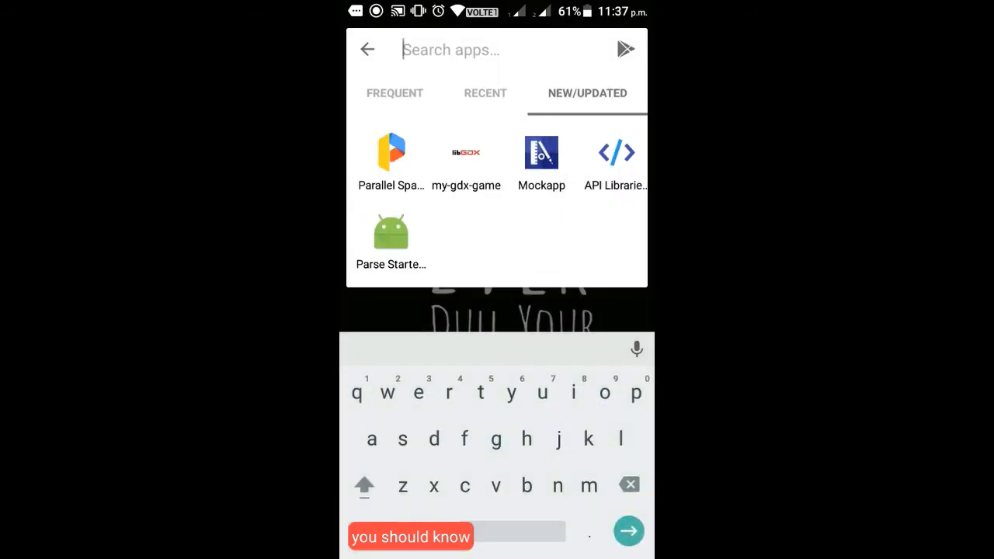
left_click(391, 154)
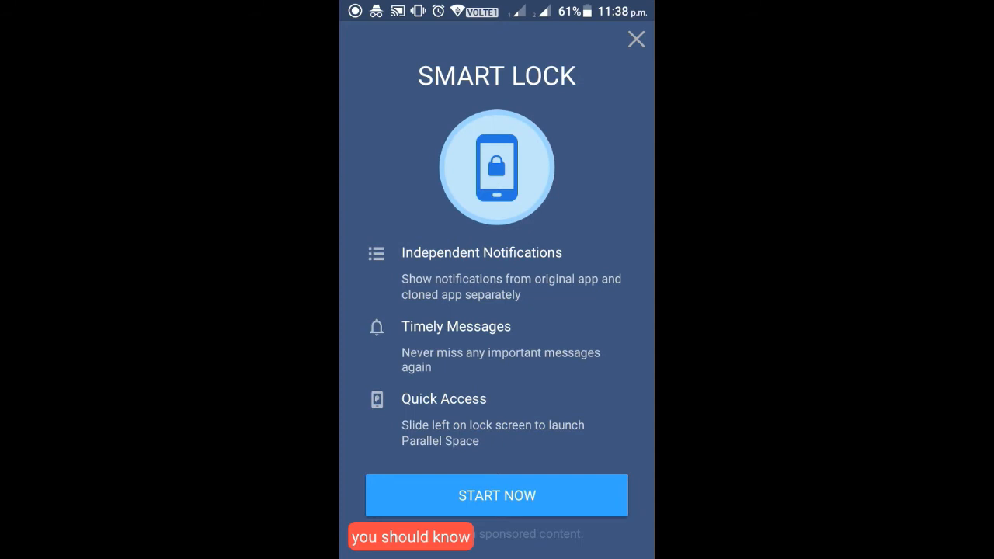
left_click(635, 39)
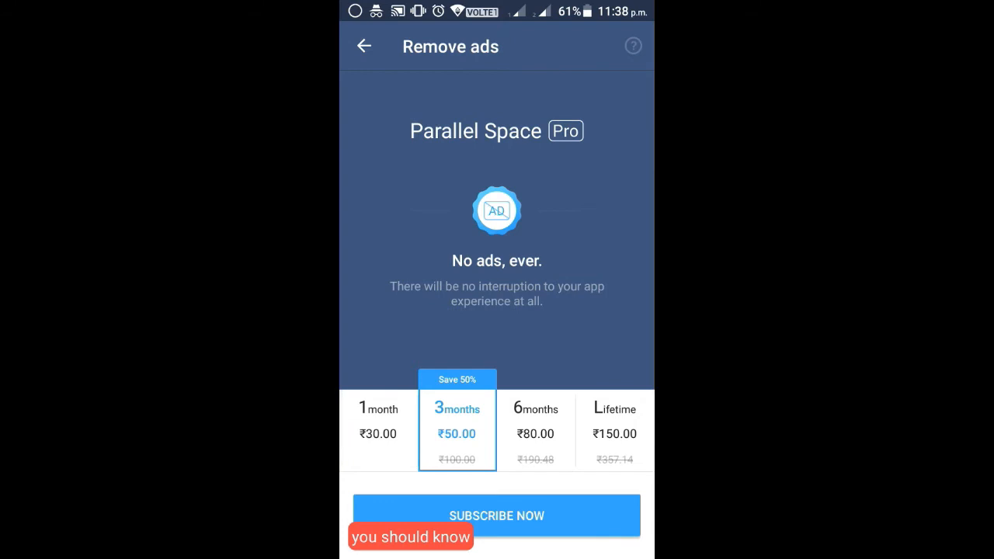
left_click(614, 432)
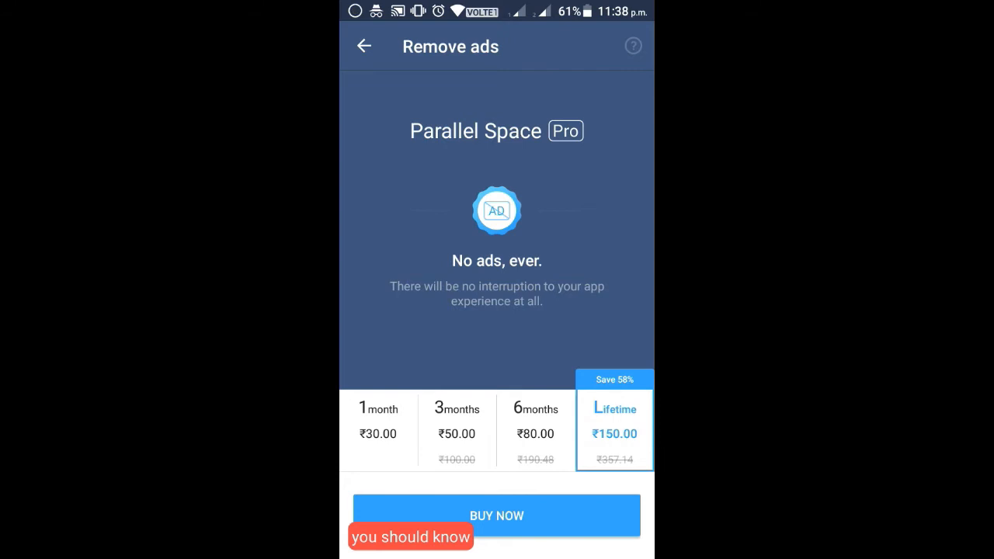
left_click(364, 47)
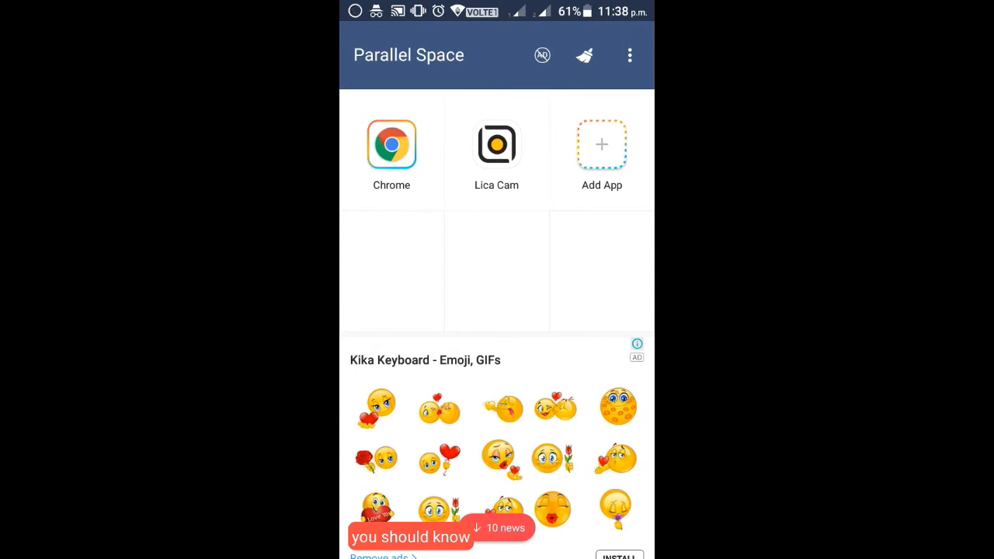
Add clones of WhatsApp, Instagram, Flipkart and Amazon, then launch cloned Flipkart and skip its sign-up.
left_click(601, 145)
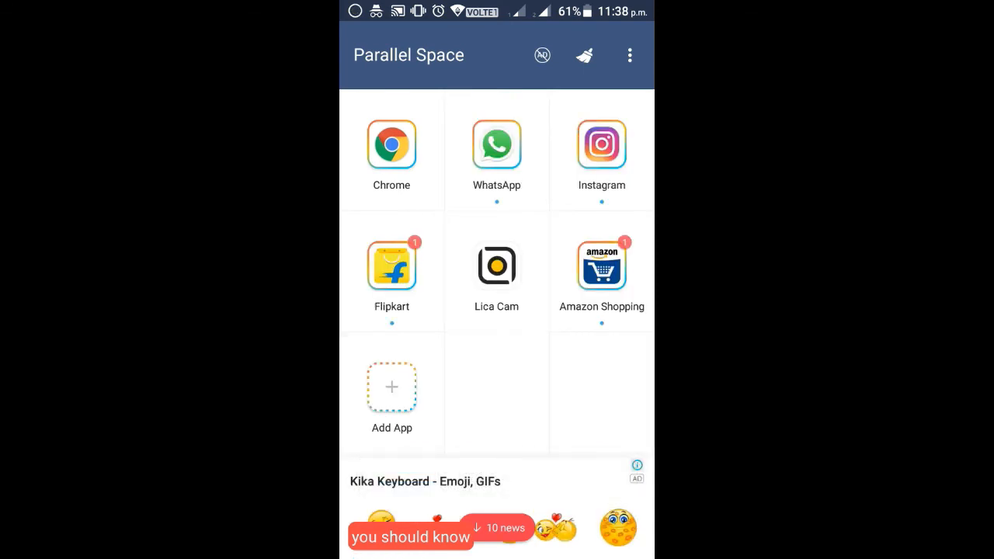
left_click(391, 264)
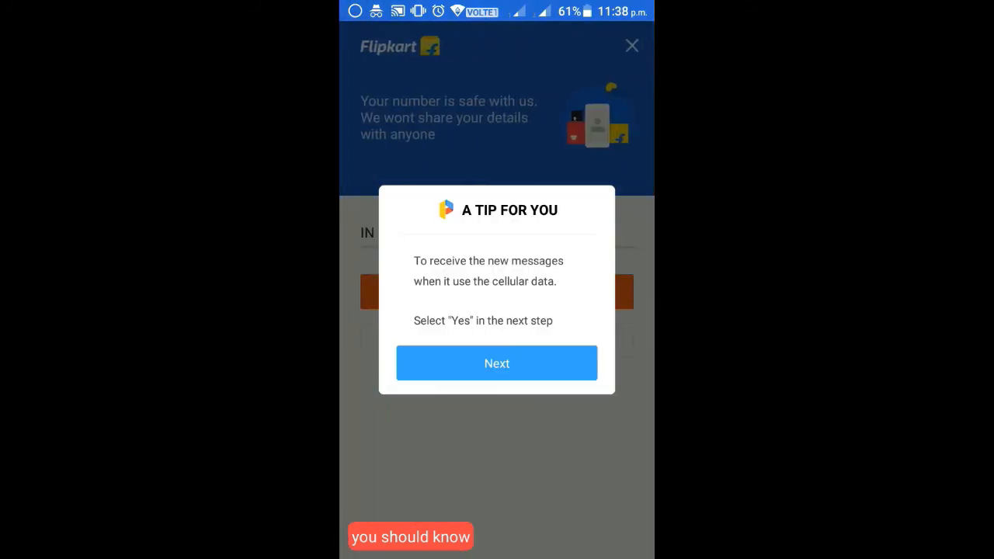
left_click(497, 363)
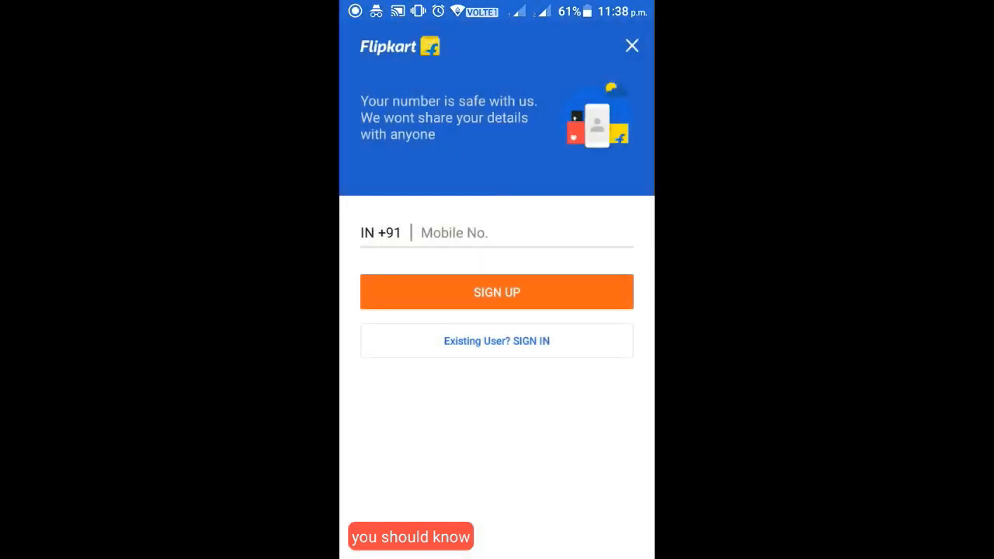
left_click(631, 45)
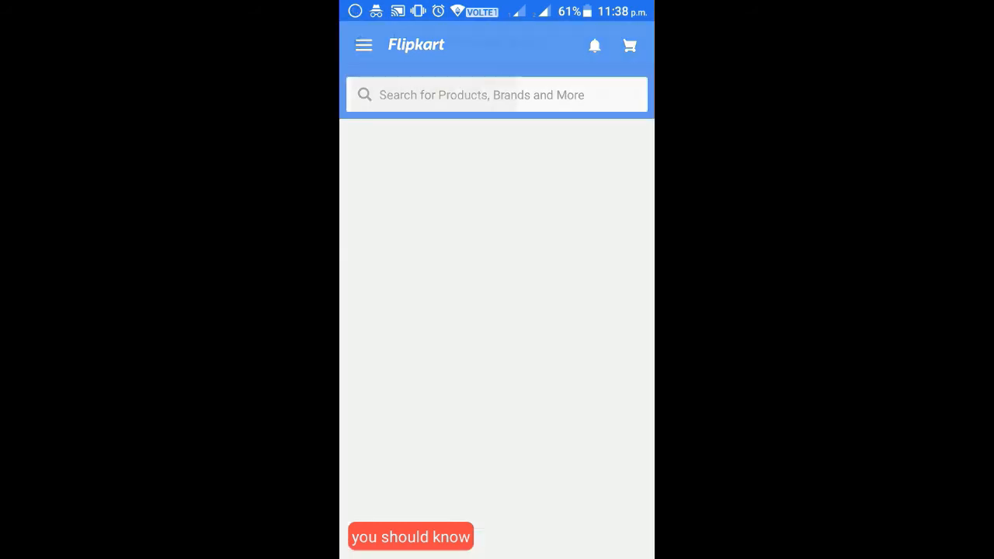
Search 'mobile' in the cloned Flipkart, view the results and return to the home screen.
left_click(481, 94)
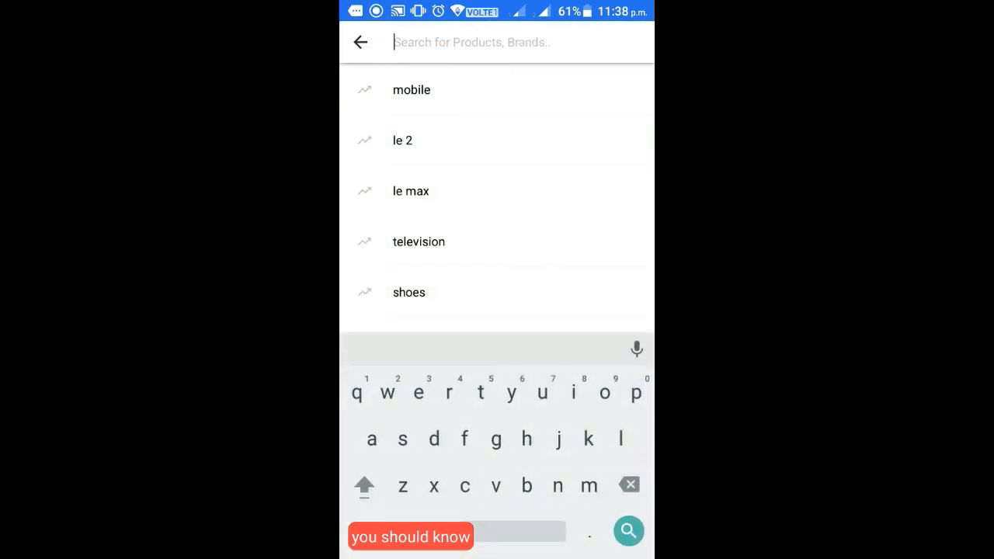
left_click(627, 531)
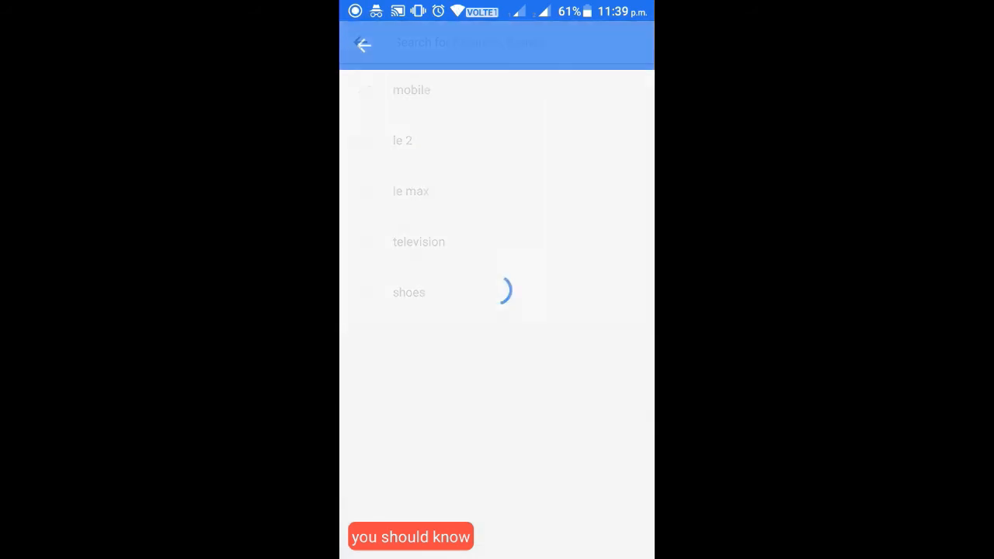
left_click(410, 90)
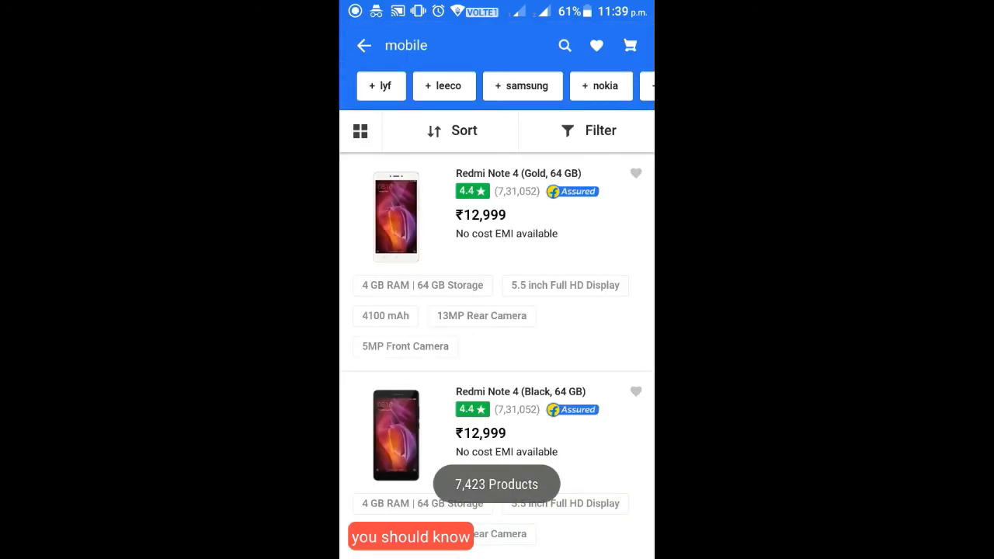
scroll("up", 3)
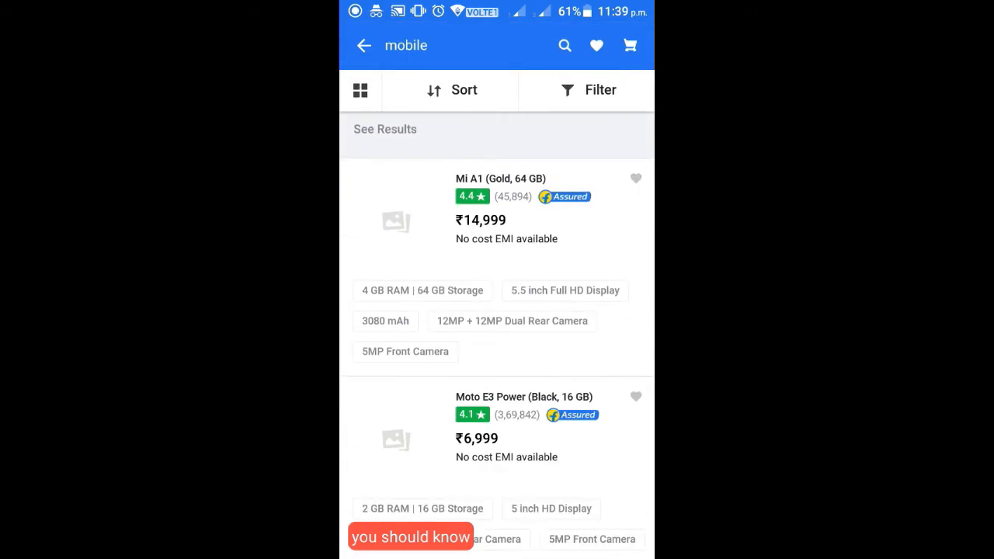
key("Home")
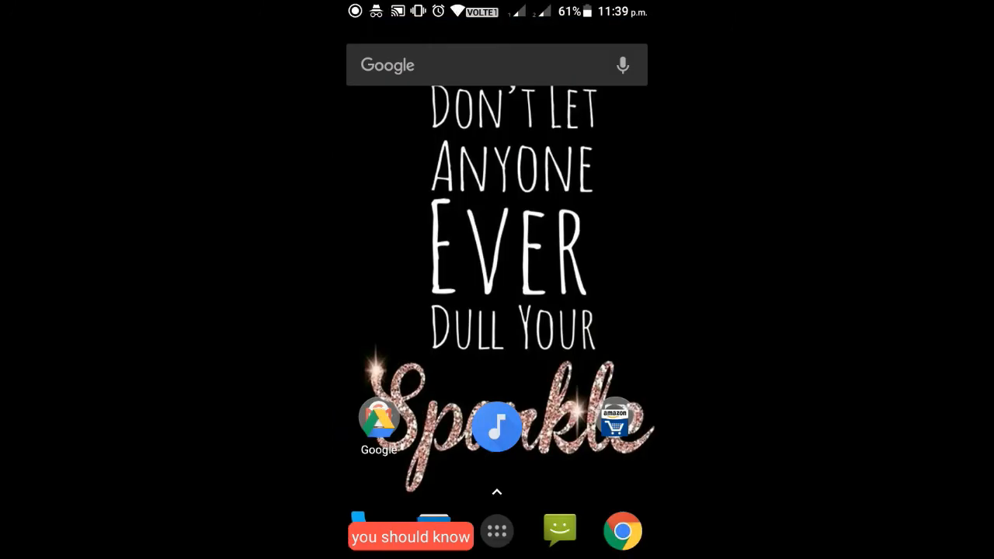
Launch the original Flipkart from the app drawer, peek at its side menu, and switch back to it via Recents.
left_click(497, 531)
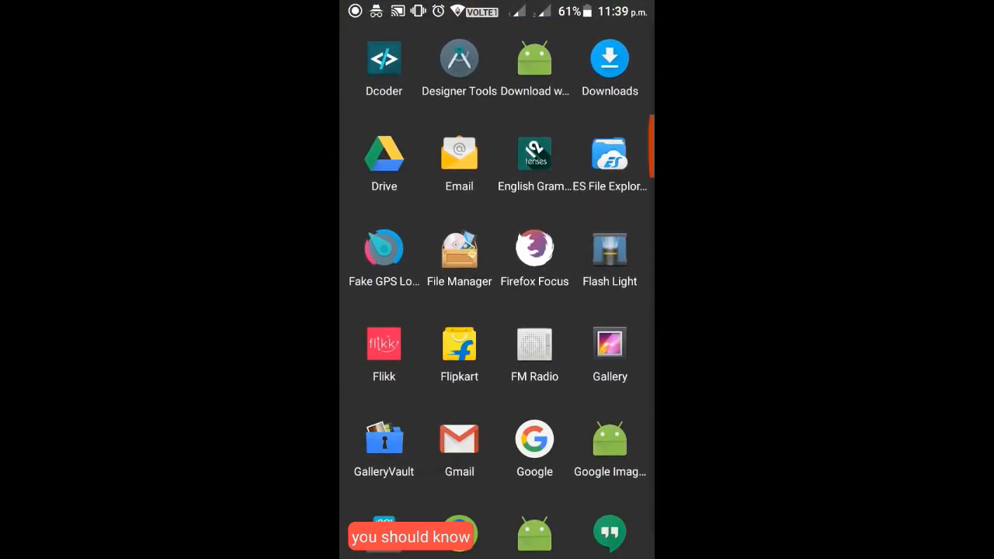
left_click(460, 344)
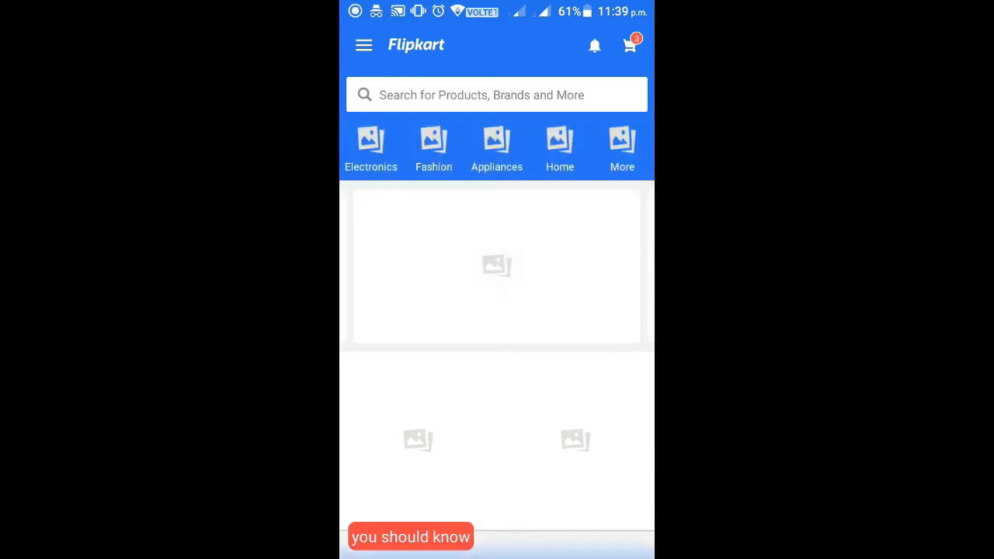
left_click(363, 44)
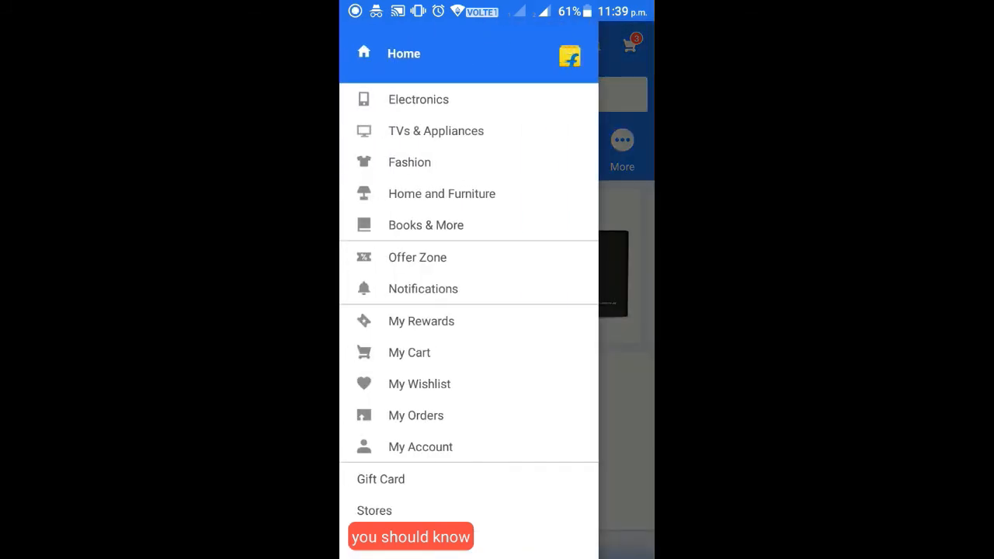
scroll("up", 3)
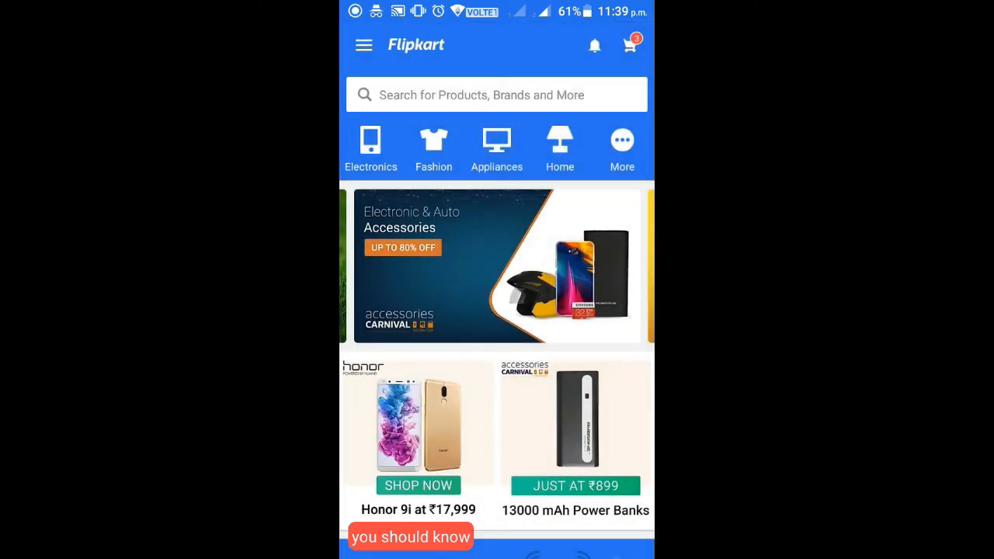
key("recent_apps")
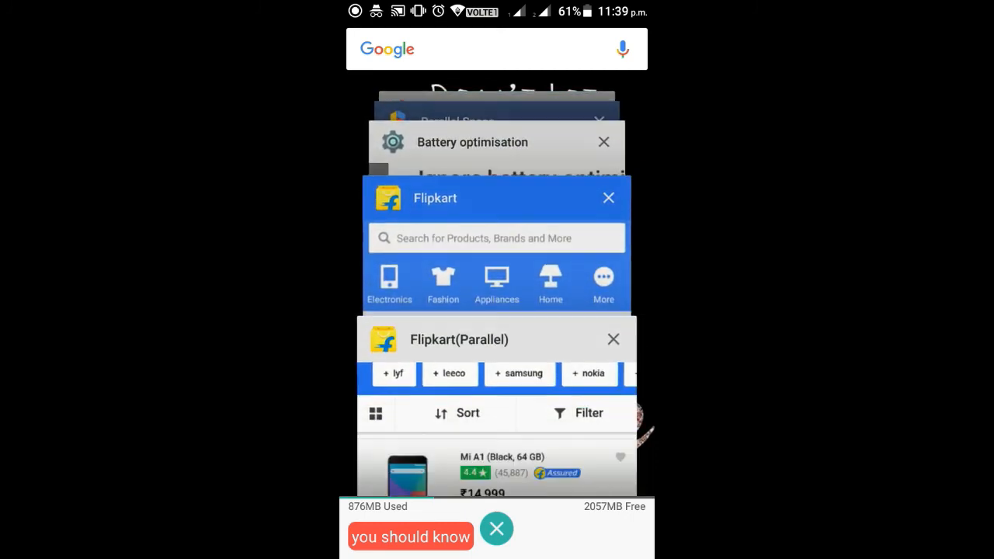
left_click(497, 248)
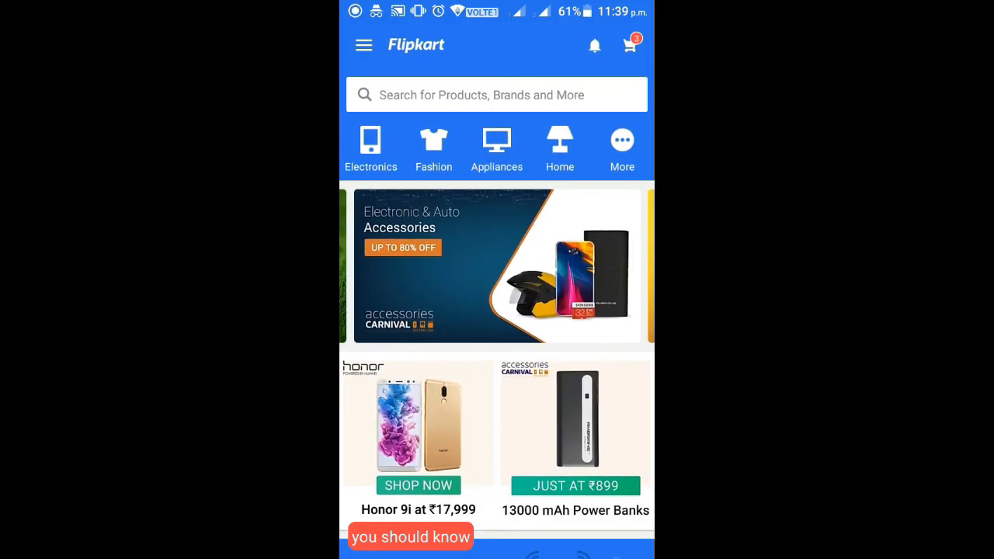